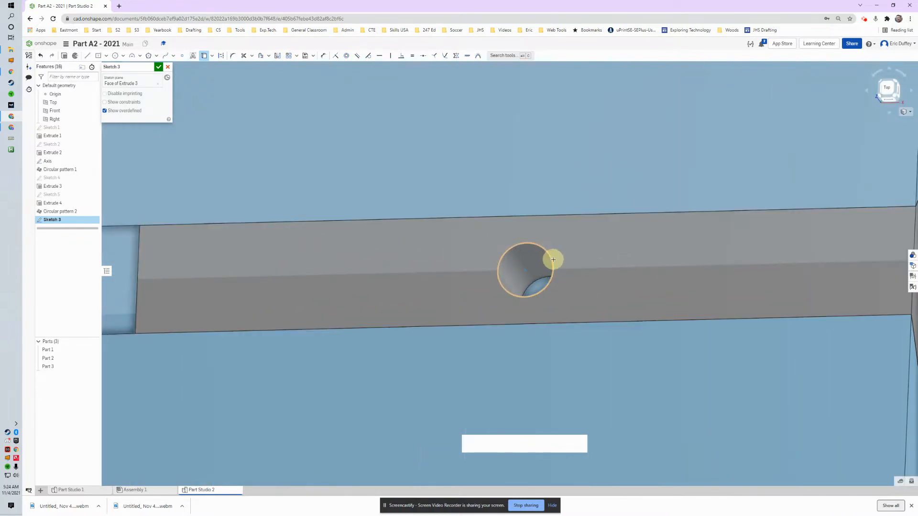
Step: Draw Ø0.375 centre-point circles on the upper and lower pins in Sketch 3
{"action": "left_click", "coordinate": [578, 303]}
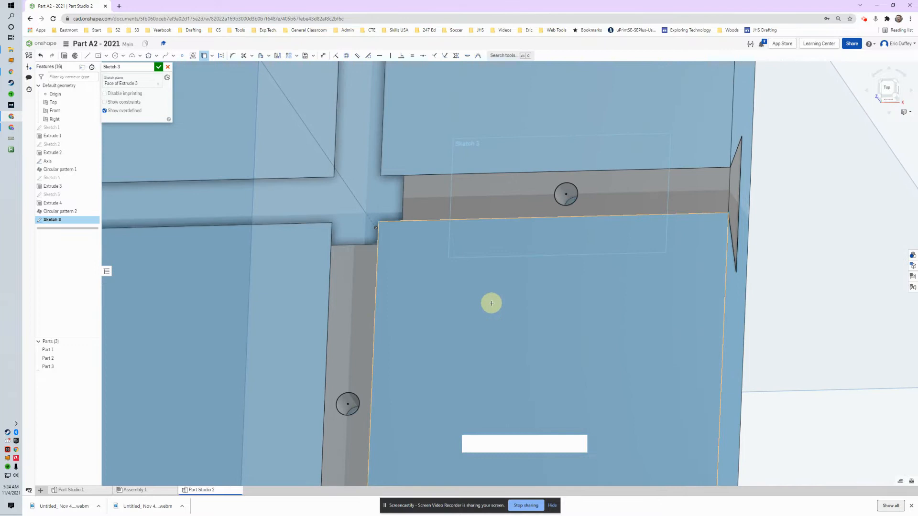
{"action": "left_click", "coordinate": [565, 194]}
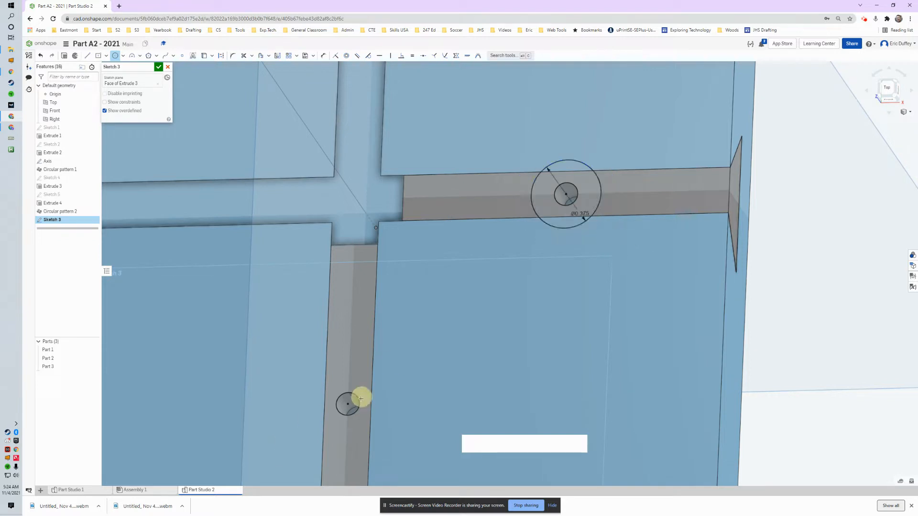
{"action": "left_click", "coordinate": [346, 404]}
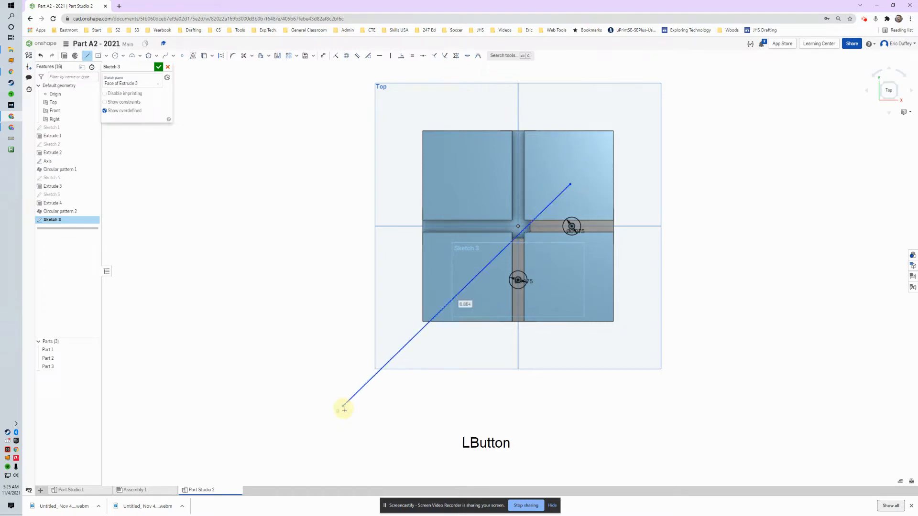
Step: Draw two parallel diagonal lines across both pins to outline the bar, then stop the Line tool
{"action": "left_click", "coordinate": [343, 410]}
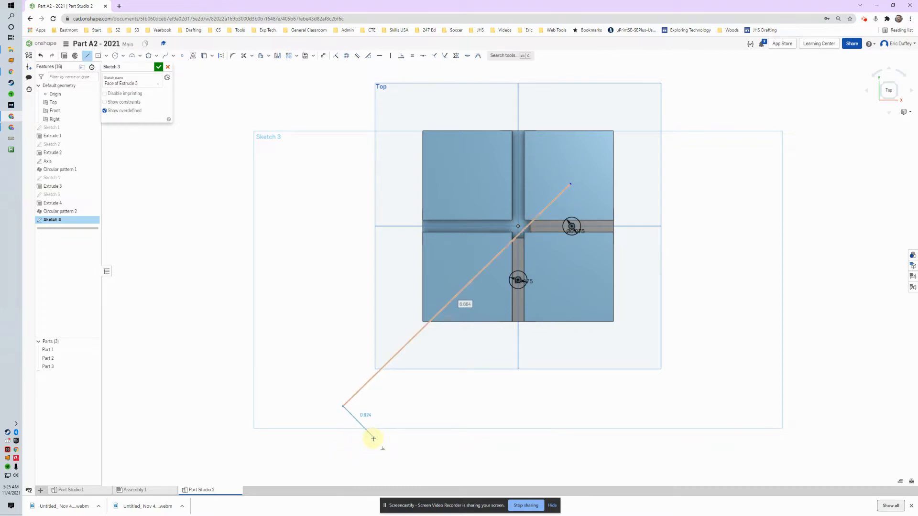
{"action": "left_click", "coordinate": [372, 438]}
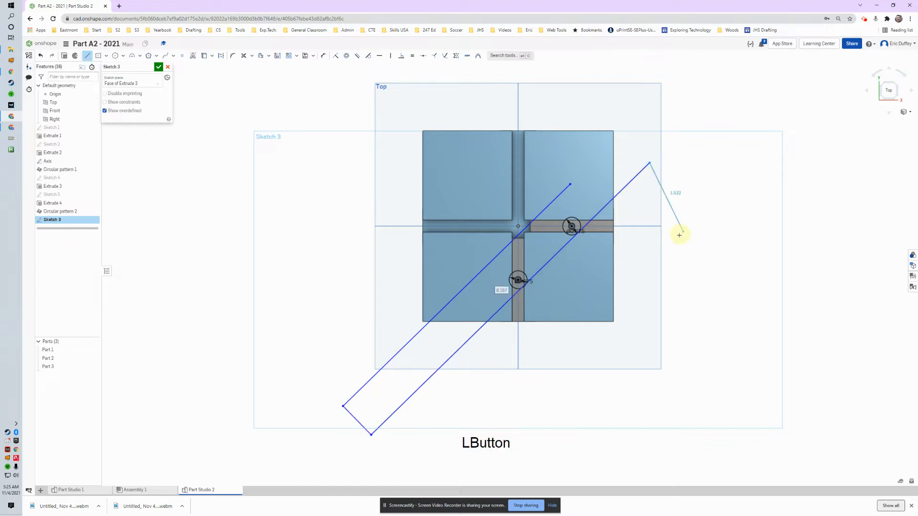
{"action": "key", "text": "Escape"}
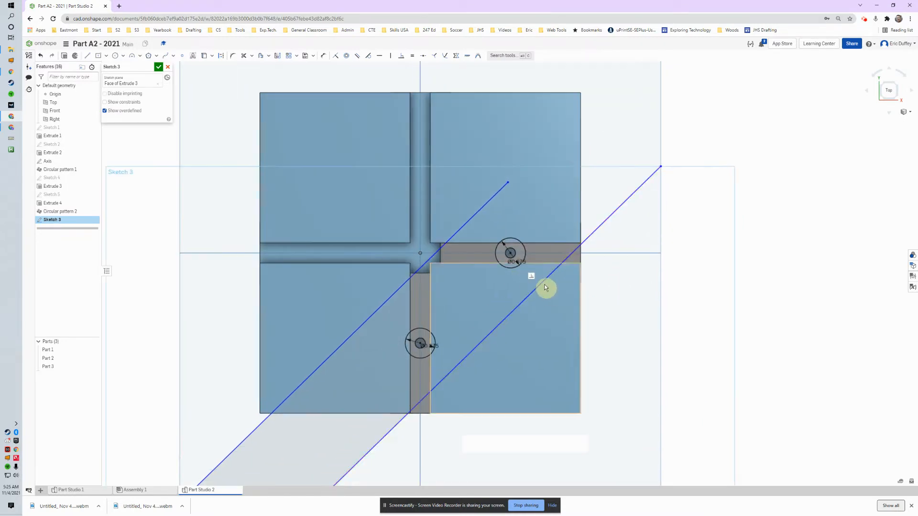
{"action": "mouse_move", "coordinate": [540, 314]}
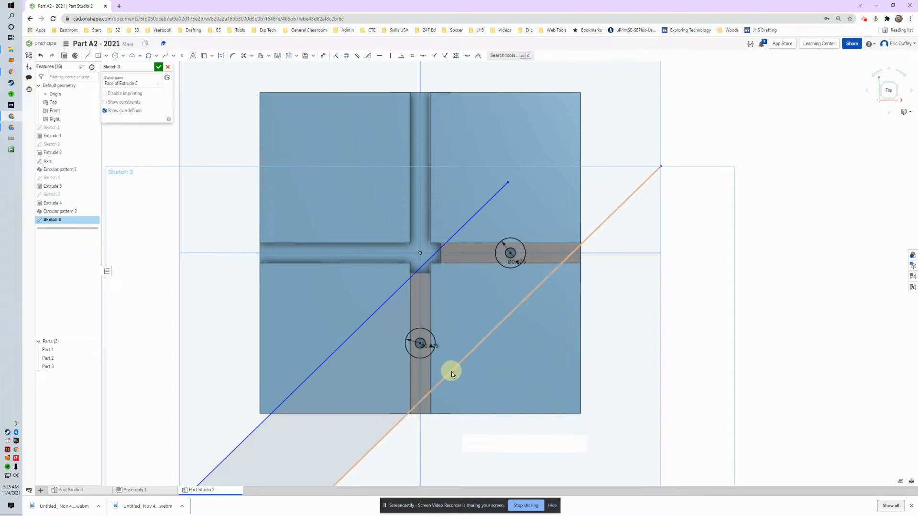
Step: Constrain the left and right bar edges tangent to the upper pin circle, closing the strip region
{"action": "scroll", "scroll_direction": "down", "scroll_amount": 3}
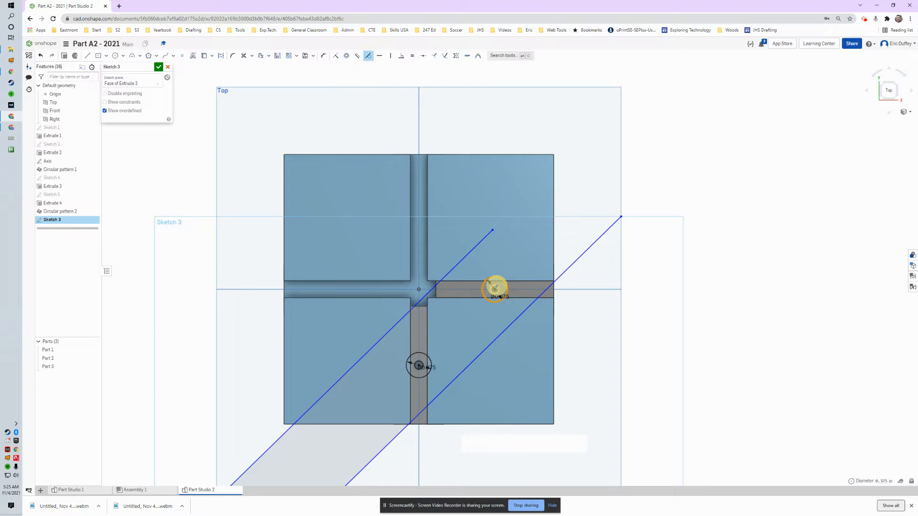
{"action": "left_click", "coordinate": [494, 290]}
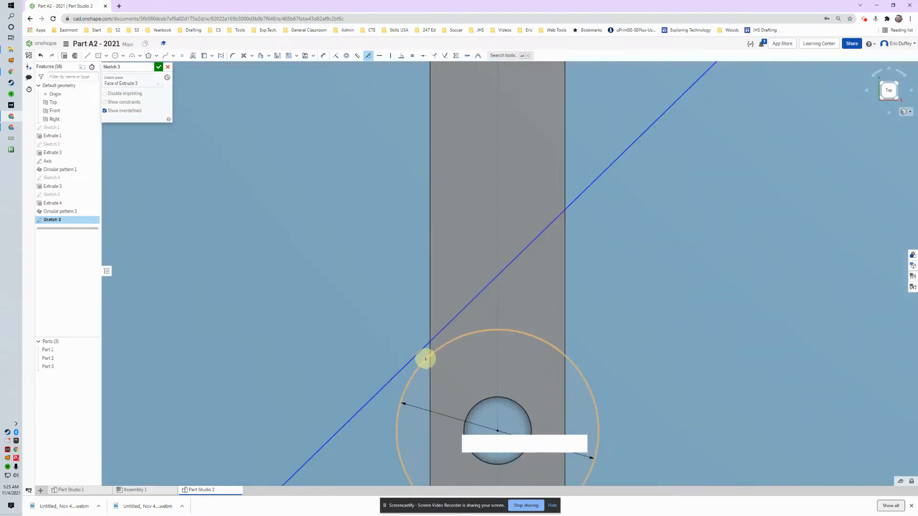
{"action": "left_click", "coordinate": [422, 352]}
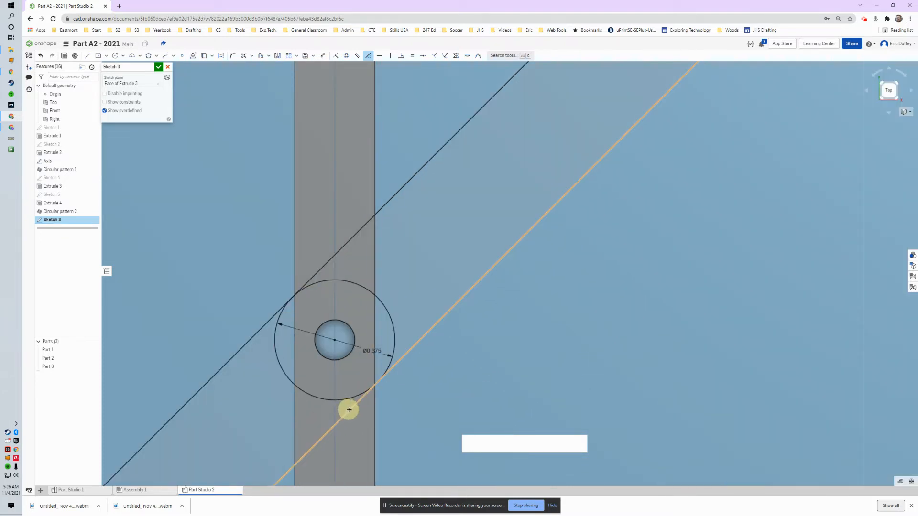
{"action": "left_click", "coordinate": [352, 397]}
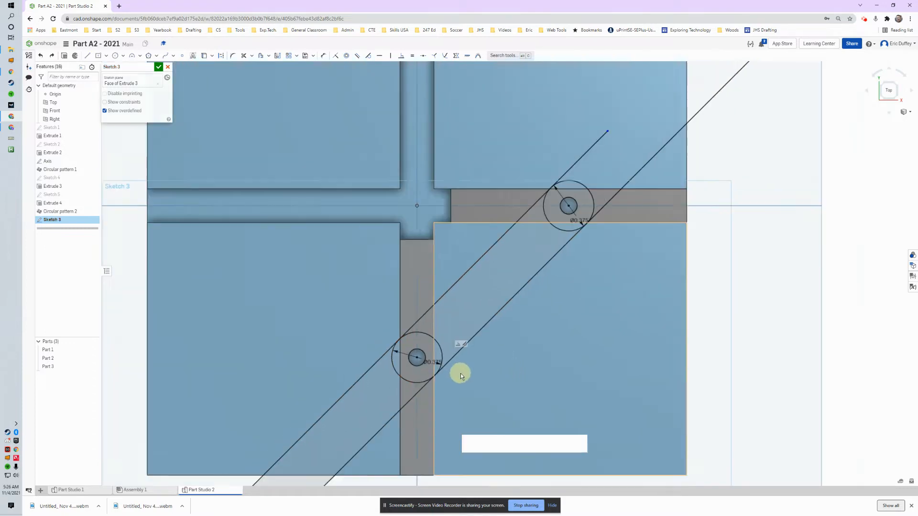
{"action": "scroll", "scroll_direction": "down", "scroll_amount": 3}
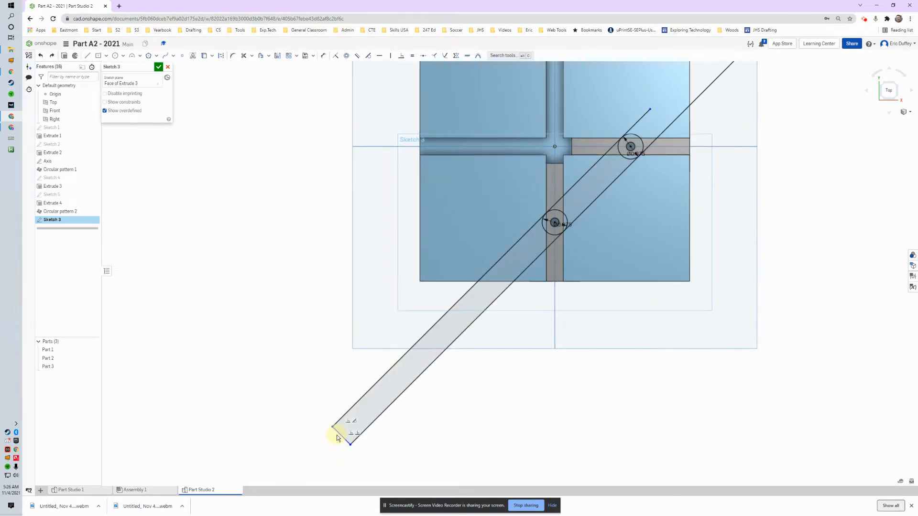
Step: Add a Ø0.375 circle capping the bar's lower-left end and constrain it to the edges
{"action": "left_click", "coordinate": [343, 435]}
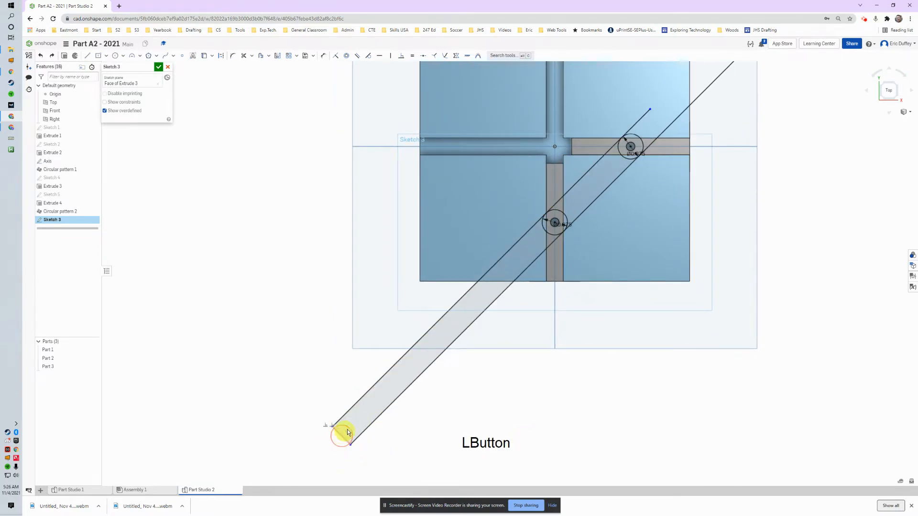
{"action": "middle_click", "coordinate": [583, 212]}
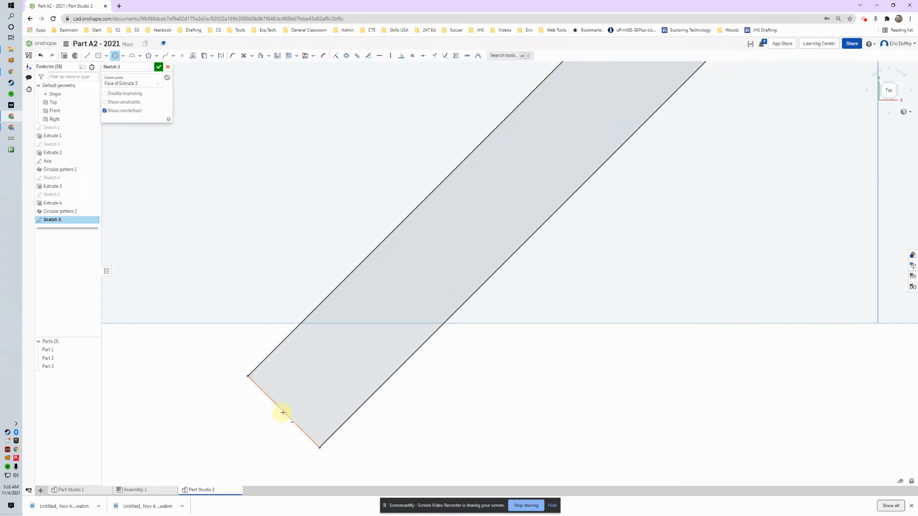
{"action": "mouse_move", "coordinate": [294, 423]}
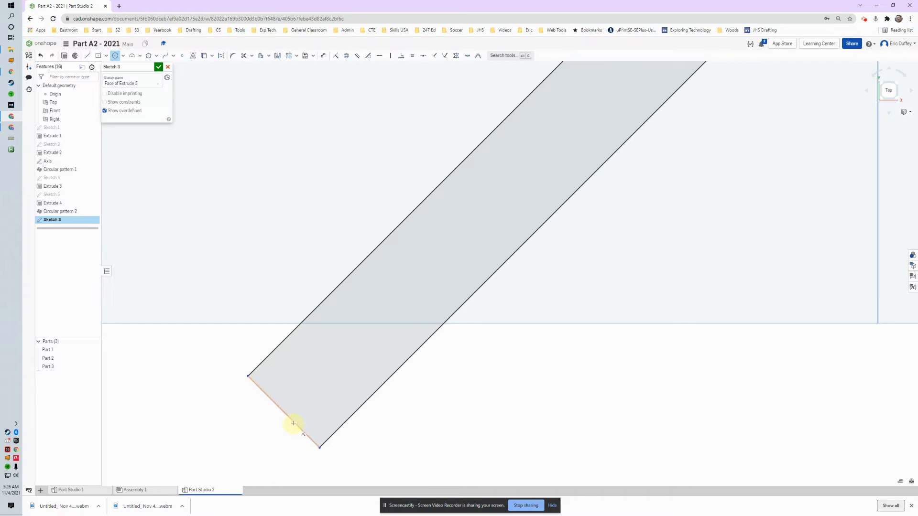
{"action": "mouse_move", "coordinate": [283, 413]}
{"action": "type", "text": "Ø0.875"}
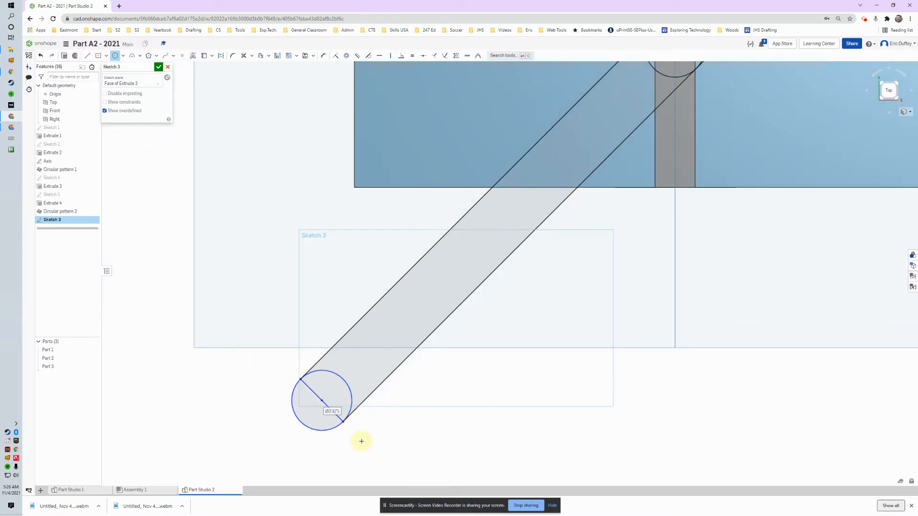
{"action": "key", "text": "Enter"}
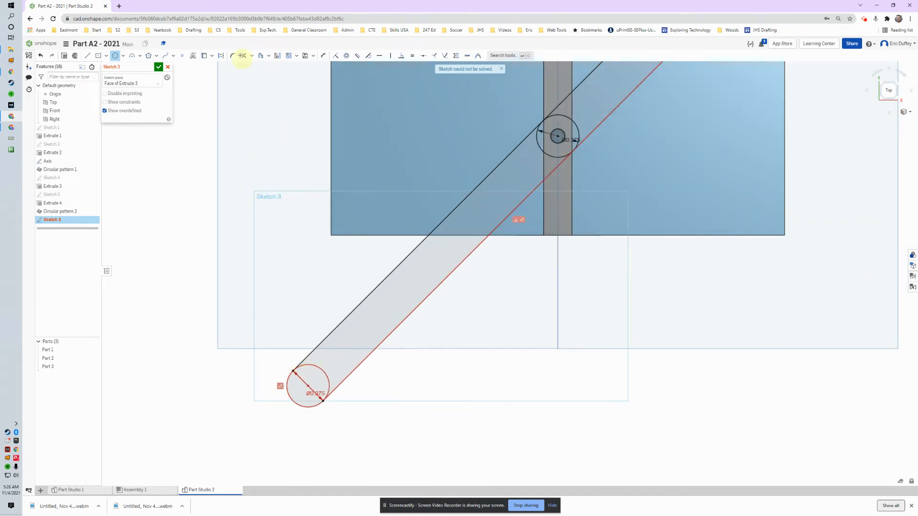
Step: Delete the failing constraint and start a dimension from the end circle to the middle pin
{"action": "left_click", "coordinate": [316, 390]}
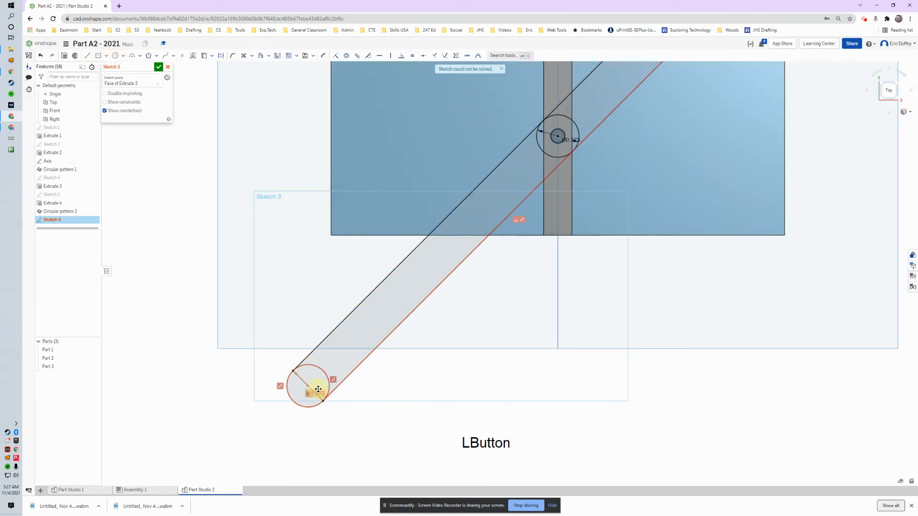
{"action": "key", "text": "Delete"}
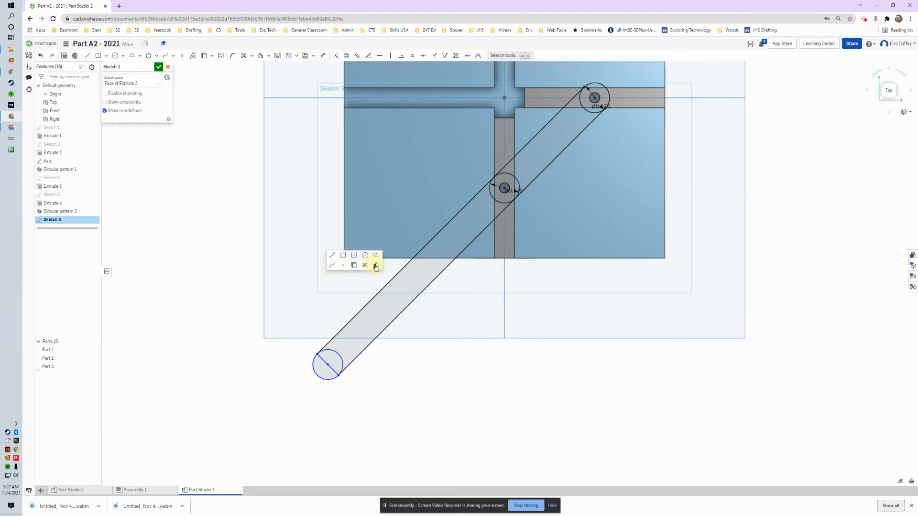
{"action": "left_click", "coordinate": [376, 265]}
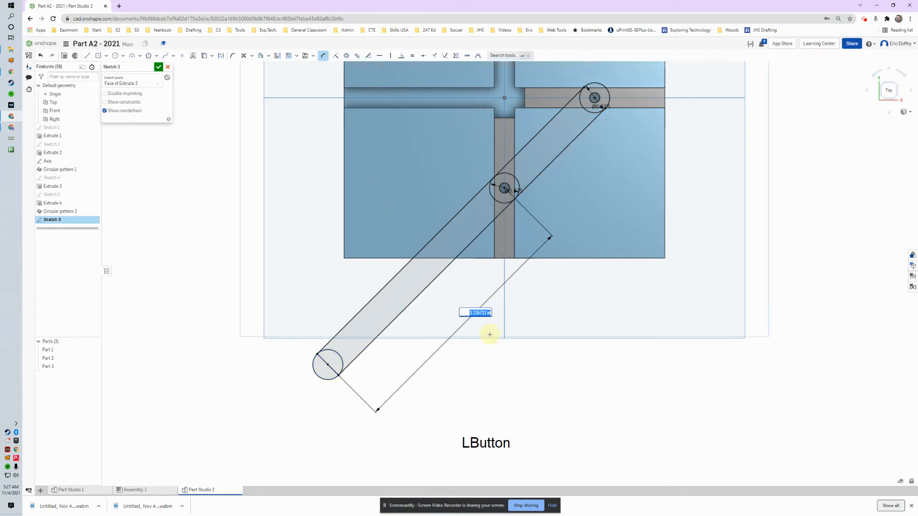
Step: Confirm the end-to-pin distance as 3 and finish Sketch 3
{"action": "key", "text": "Enter"}
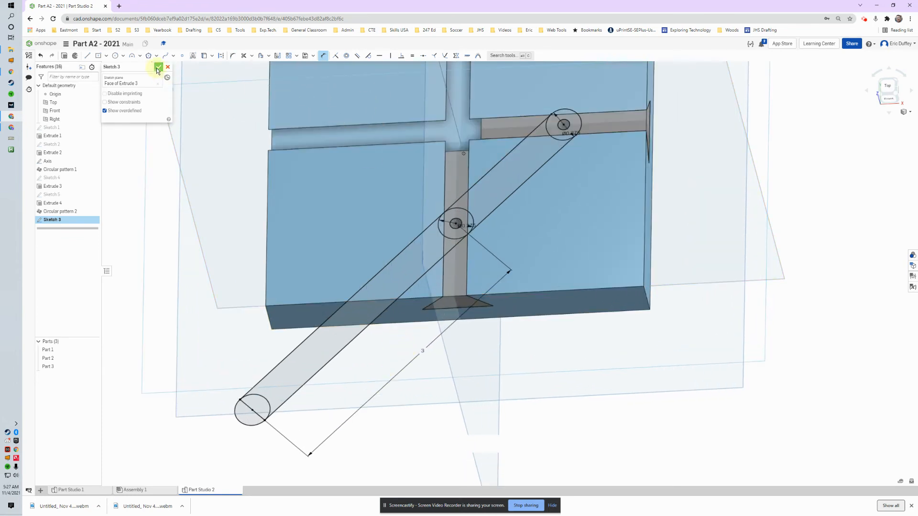
{"action": "left_click", "coordinate": [157, 66]}
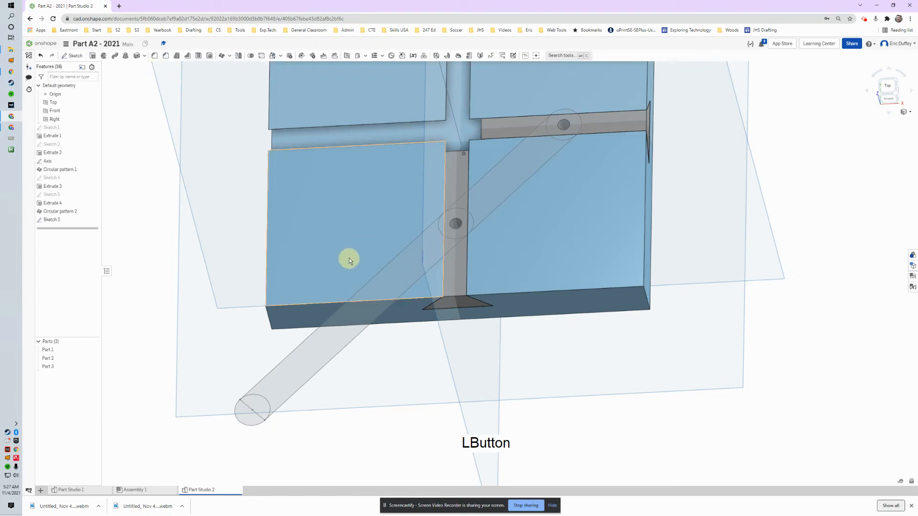
Step: Extrude the bar and end-ring regions 0.125 in as a new solid, Part 4
{"action": "left_click", "coordinate": [514, 204]}
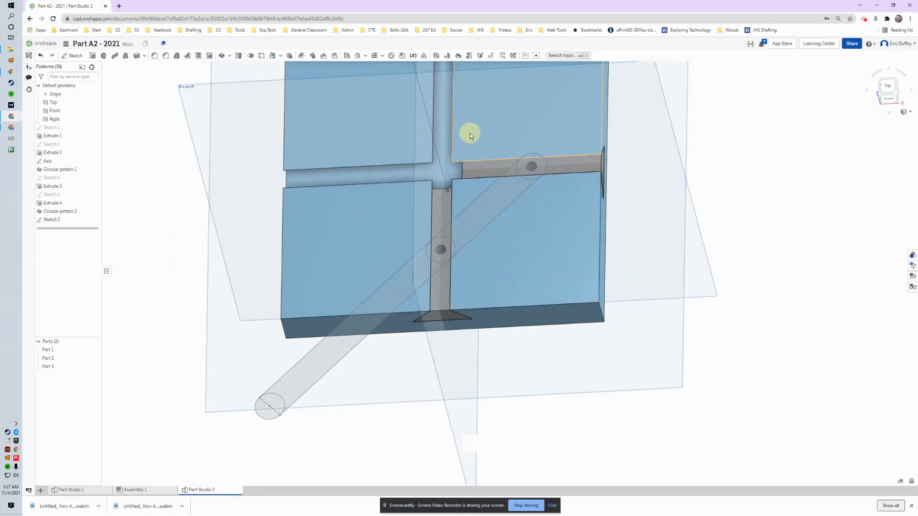
{"action": "left_click", "coordinate": [475, 191]}
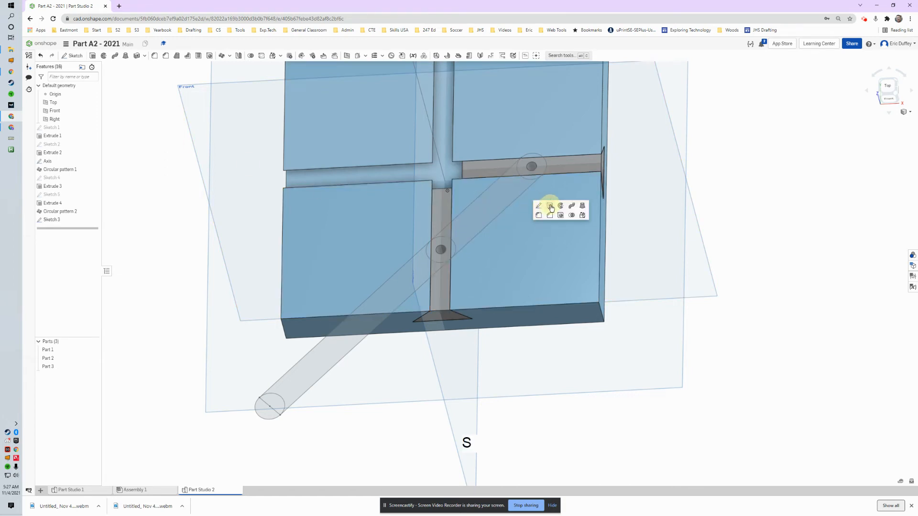
{"action": "left_click", "coordinate": [550, 206]}
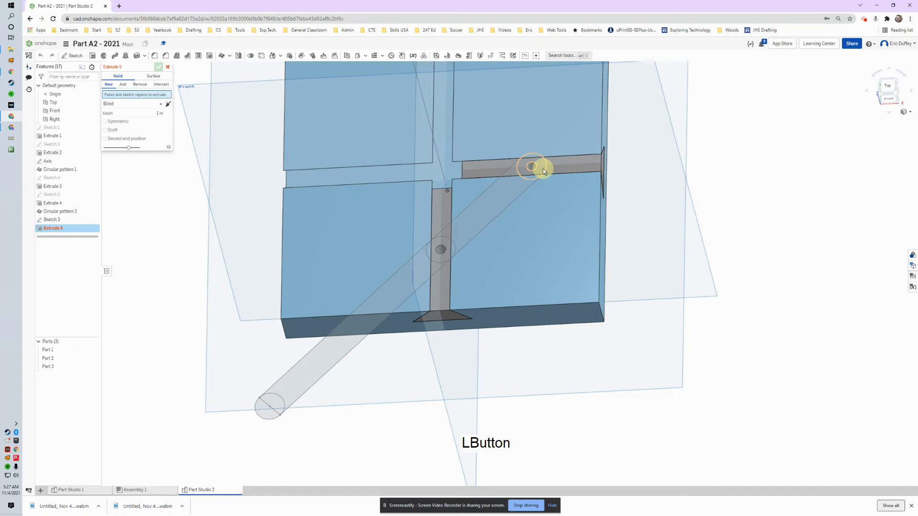
{"action": "left_click", "coordinate": [531, 167]}
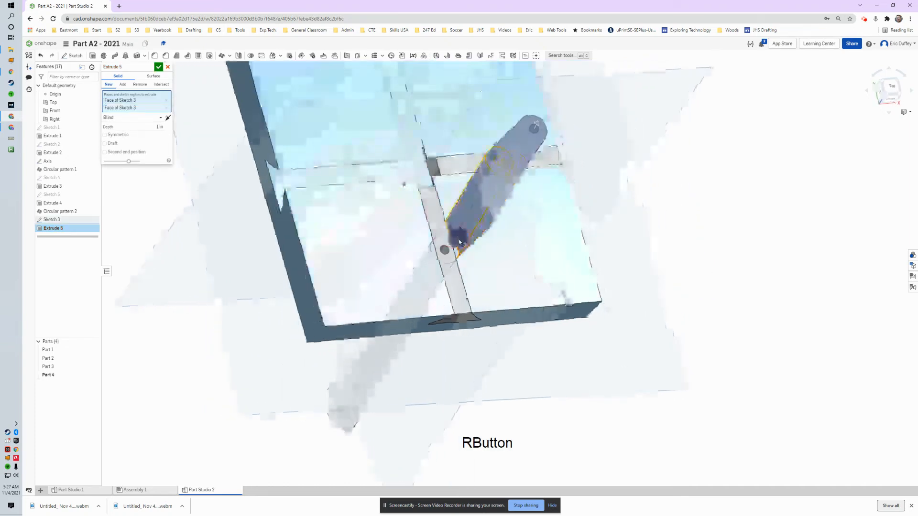
{"action": "left_click", "coordinate": [448, 276]}
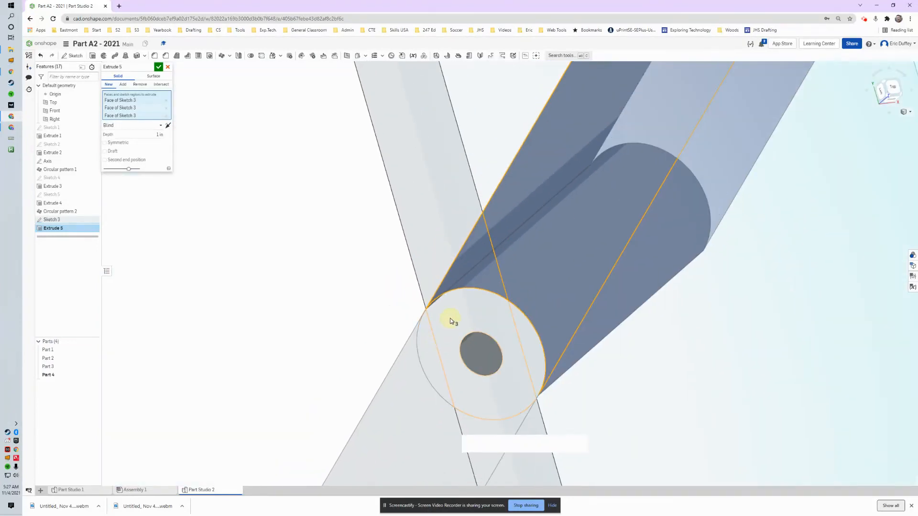
{"action": "left_click", "coordinate": [427, 360]}
{"action": "type", "text": "0.125"}
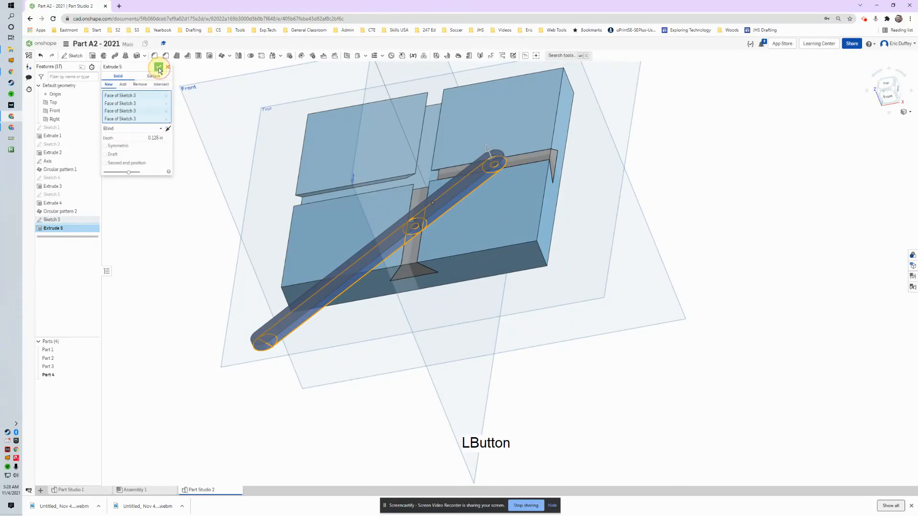
{"action": "left_click", "coordinate": [158, 68]}
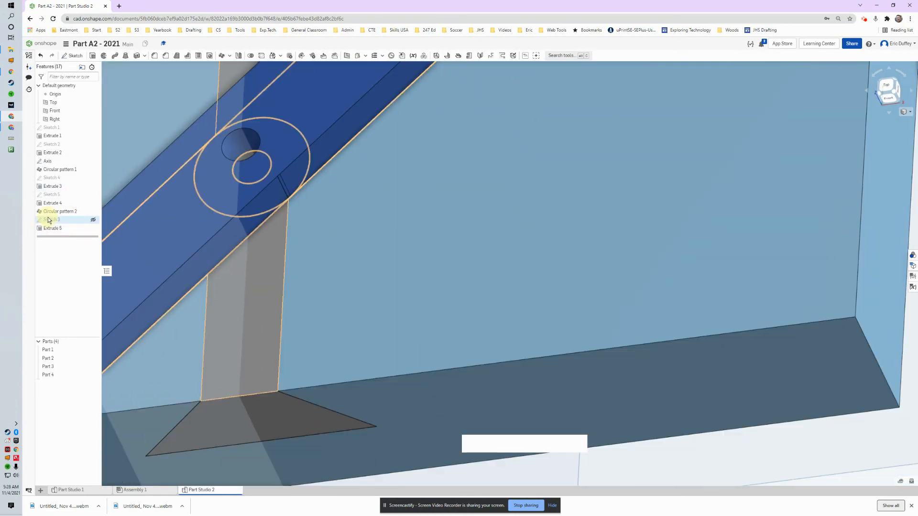
Step: Hide Sketch 3 so only the solid Part 4 link shows across the pins
{"action": "double_click", "coordinate": [51, 220]}
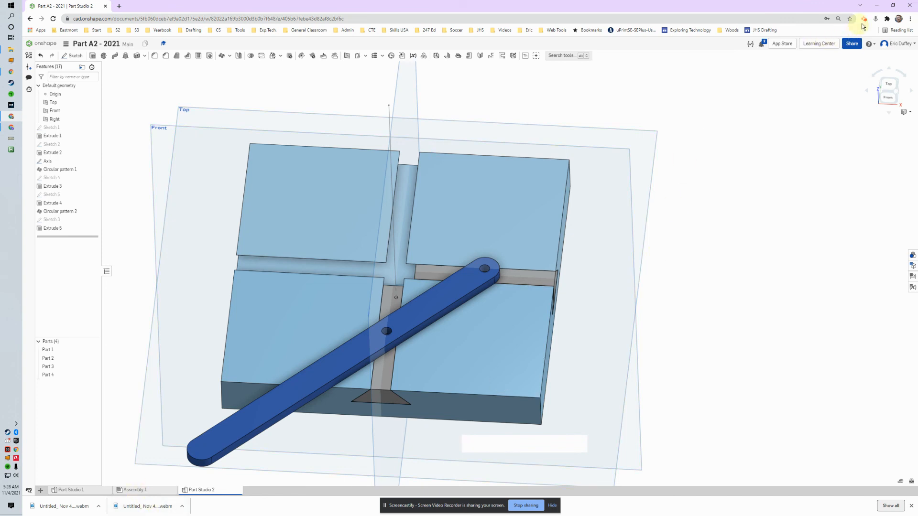
{"action": "mouse_move", "coordinate": [864, 19]}
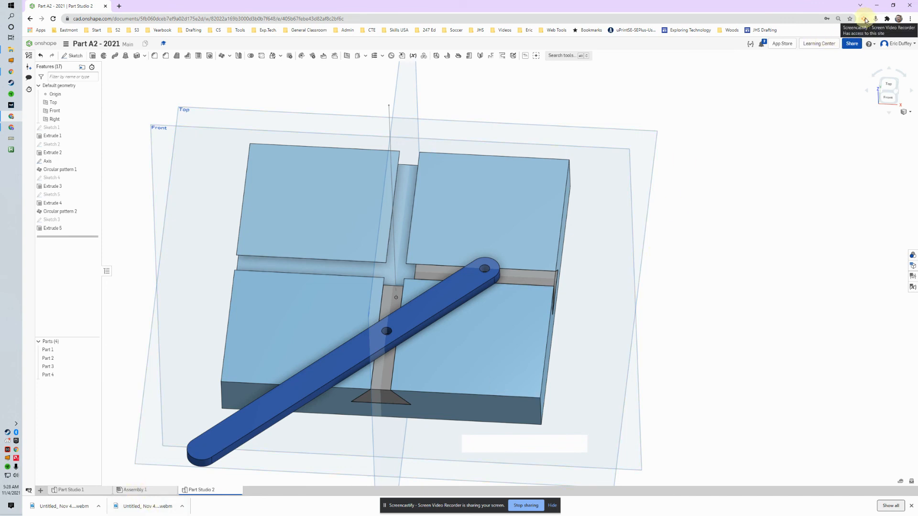